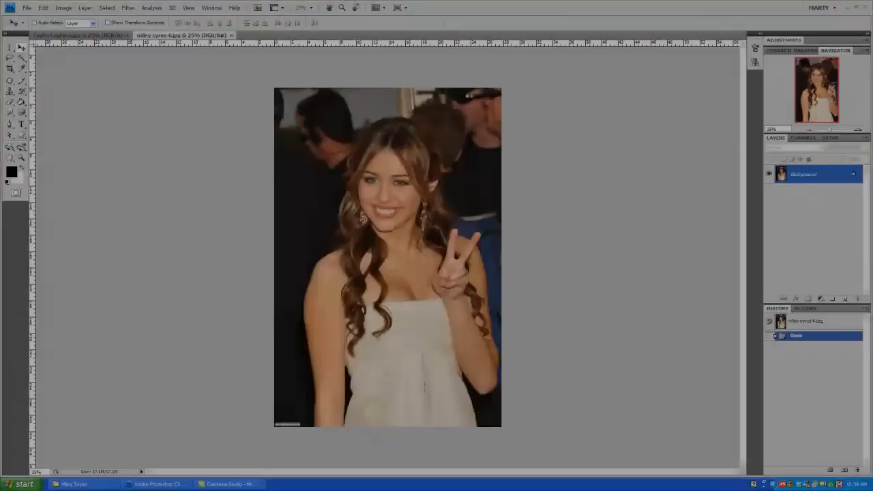
# Step: Create a new 1280 × 720 px, 72 ppi RGB document named 'Mated'
pyautogui.click(75, 35)
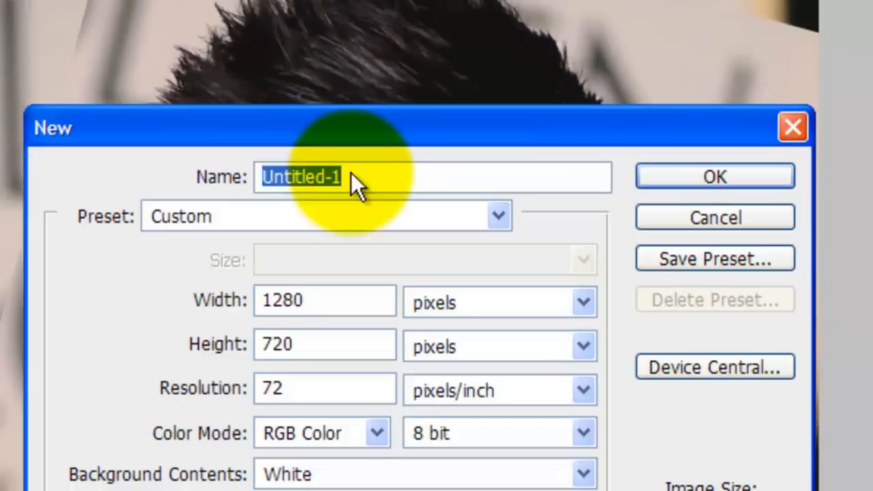
pyautogui.write('Mated')
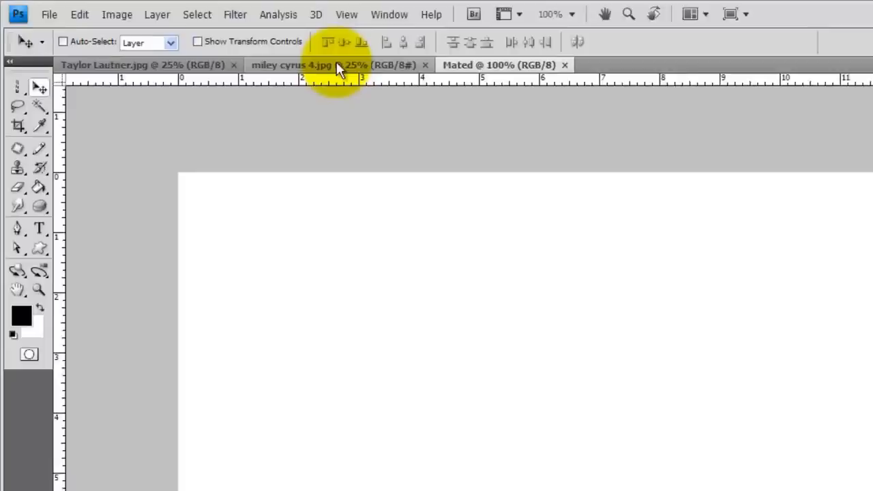
# Step: Bring the Miley Cyrus photo into the Mated document as a layer
pyautogui.click(292, 64)
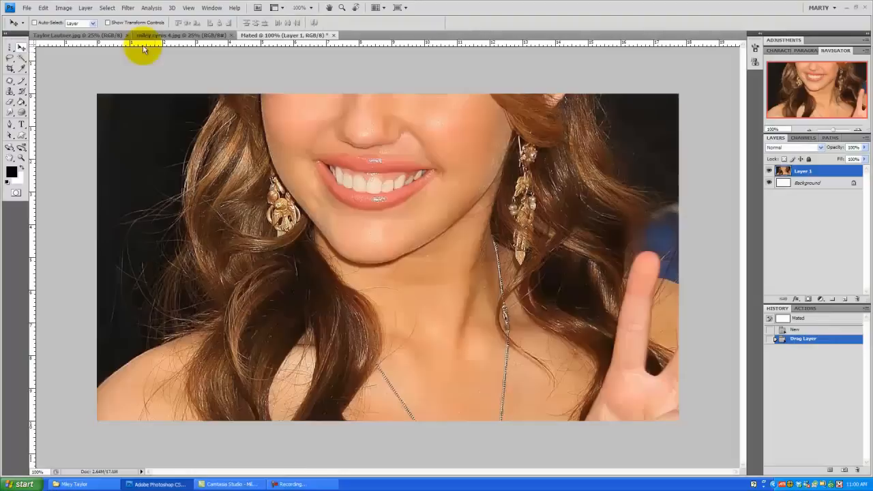
pyautogui.click(79, 35)
pyautogui.write('Orig')
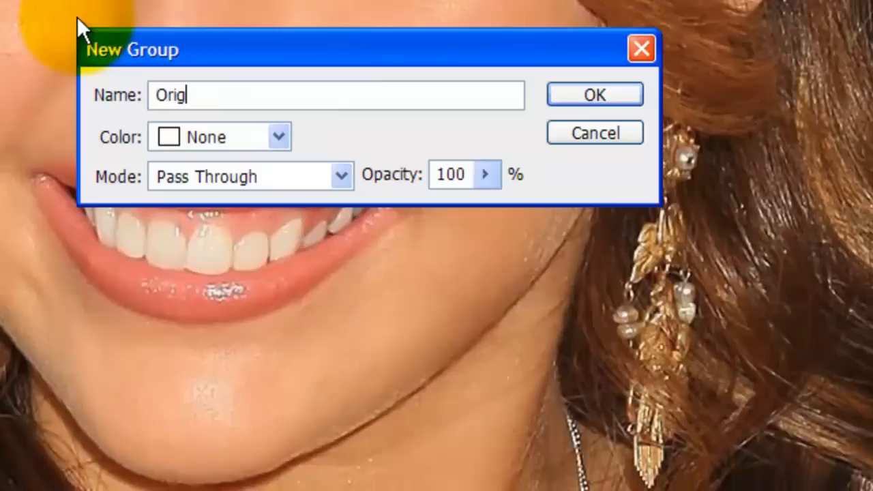
# Step: Group the Miley and Taylor layers as 'Original size', duplicate the group, and hide the original
pyautogui.click(594, 94)
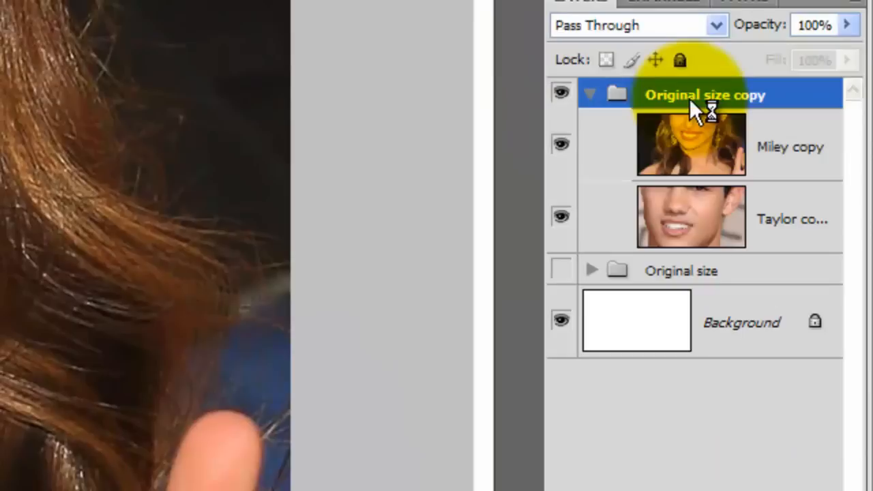
# Step: Select the 'Original size copy' group and mark the canvas centre with a guide
pyautogui.click(741, 322)
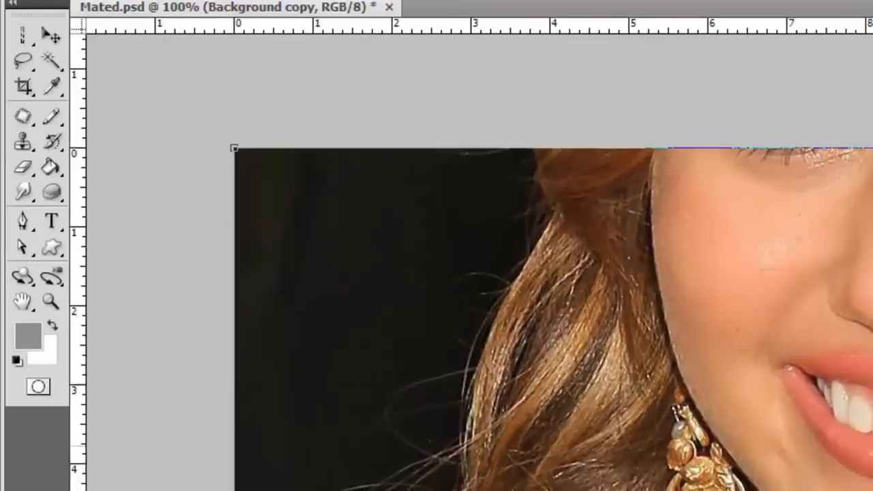
pyautogui.click(489, 20)
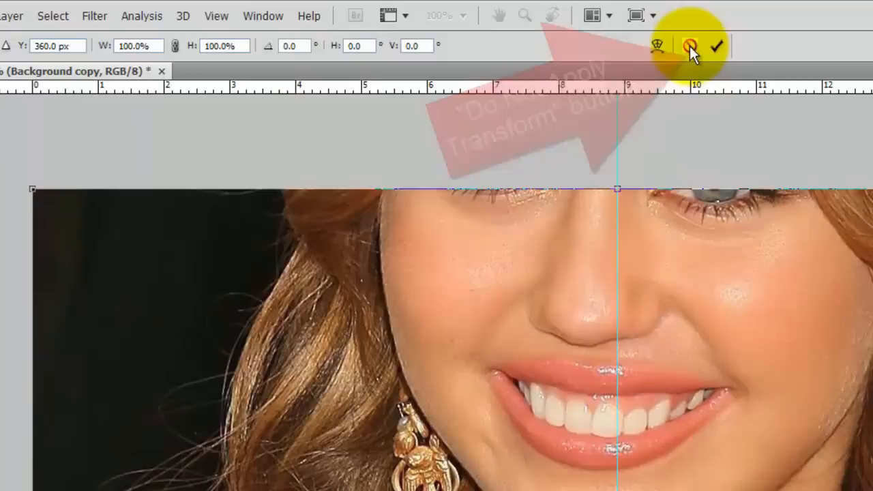
# Step: Cancel the transform, add Layer 1, and set an 8 px centred stroke
pyautogui.click(716, 46)
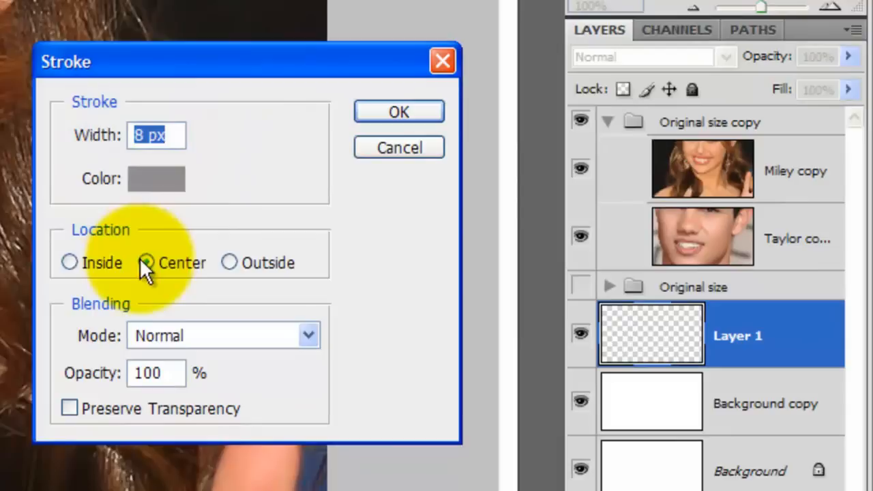
pyautogui.click(398, 111)
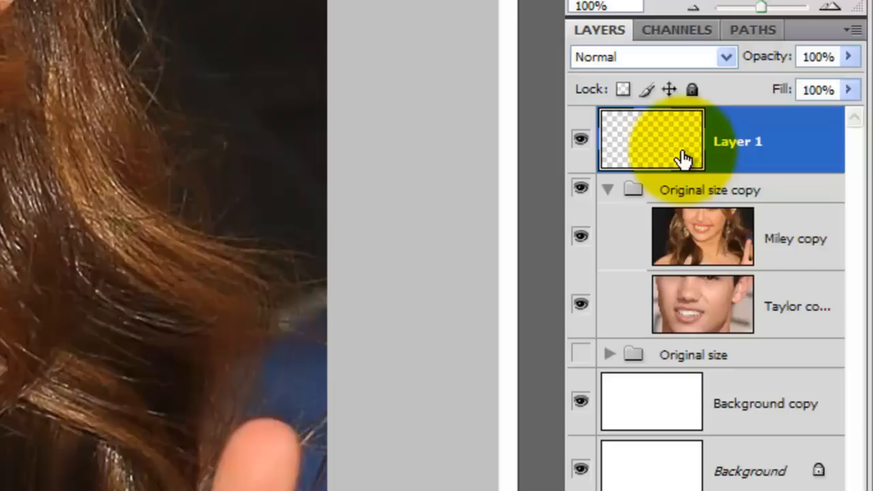
# Step: Enter Quick Mask mode and pick the Paint Bucket tool to mask one face half
pyautogui.press('q')
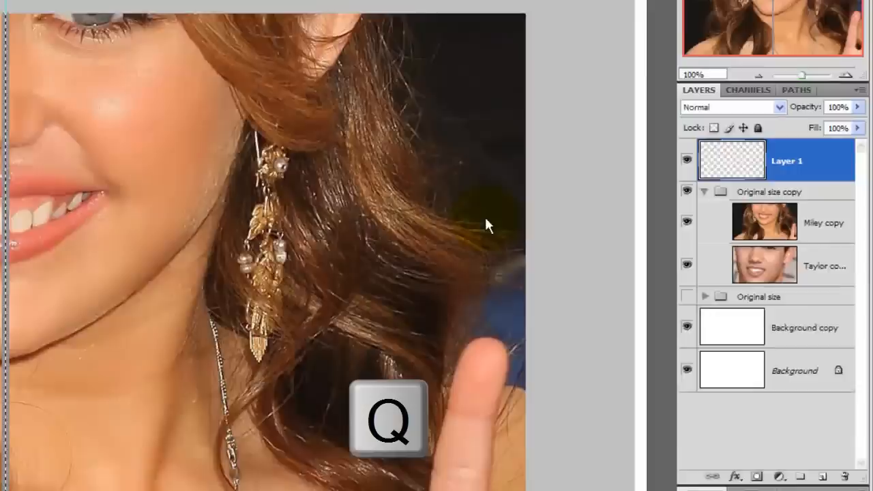
pyautogui.press('q')
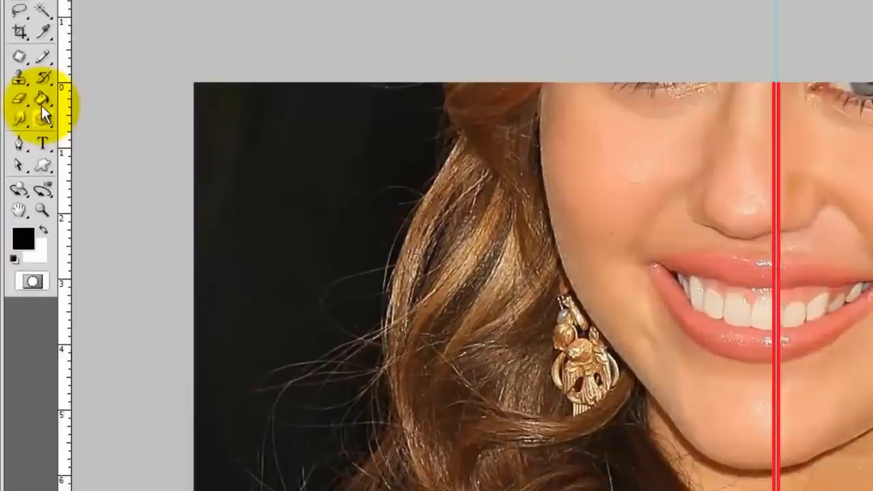
pyautogui.click(21, 99)
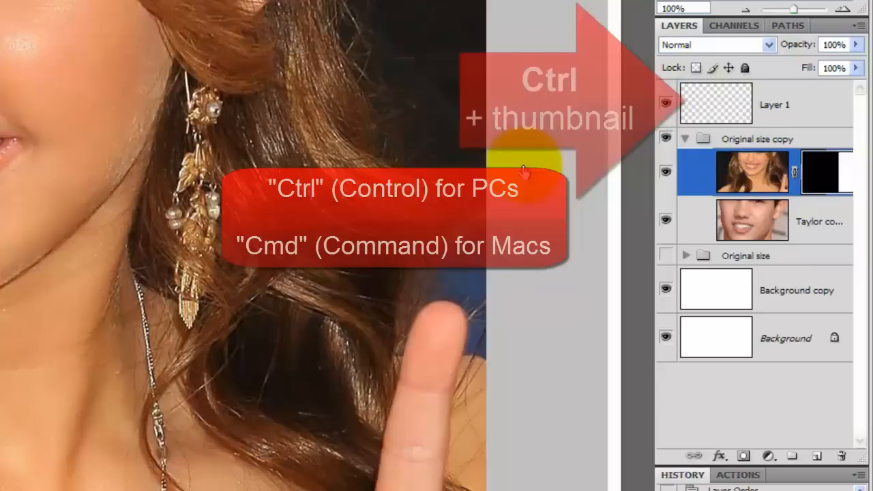
# Step: Load the Miley mask as a selection, fill half in Quick Mask, then select Taylor's copy
pyautogui.click(716, 104)
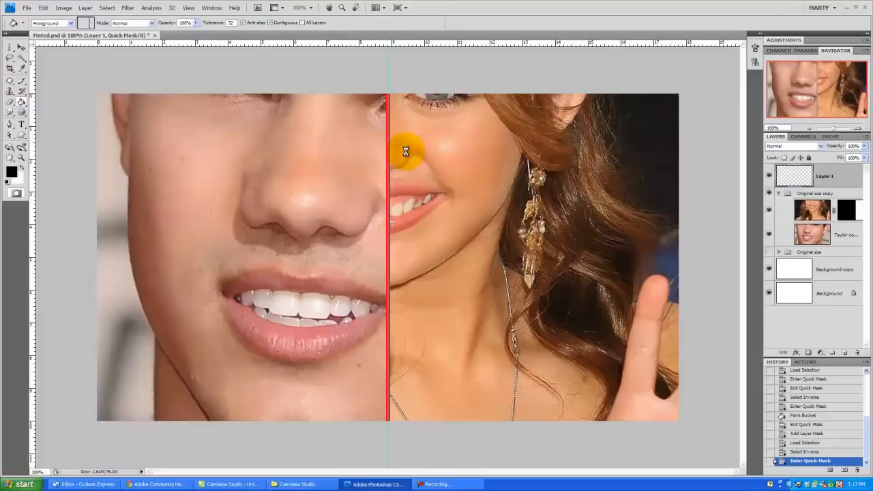
pyautogui.click(532, 256)
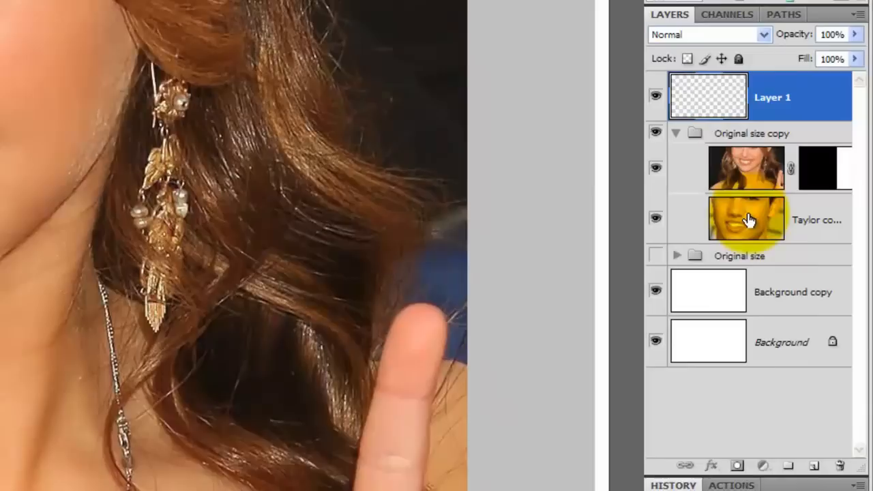
pyautogui.click(745, 218)
pyautogui.write('Grey Line')
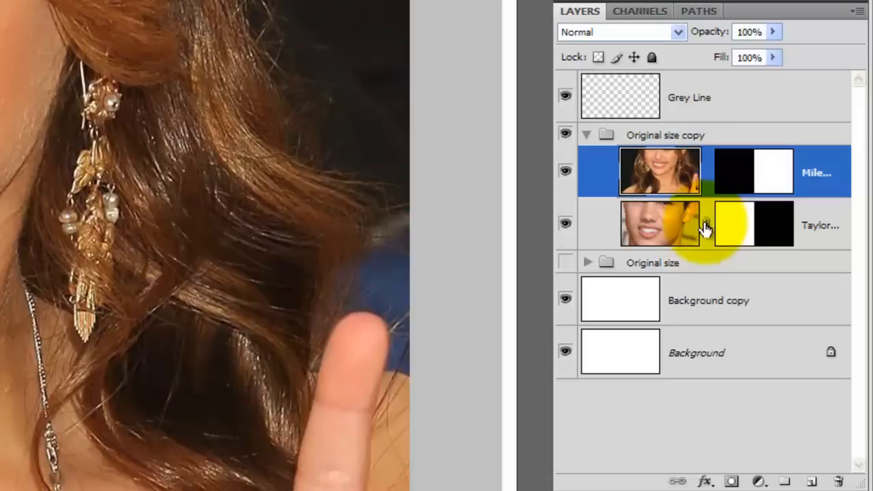
# Step: Free-transform the Miley face layer, dragging a corner handle to match the face scale
pyautogui.press('ctrl+t')
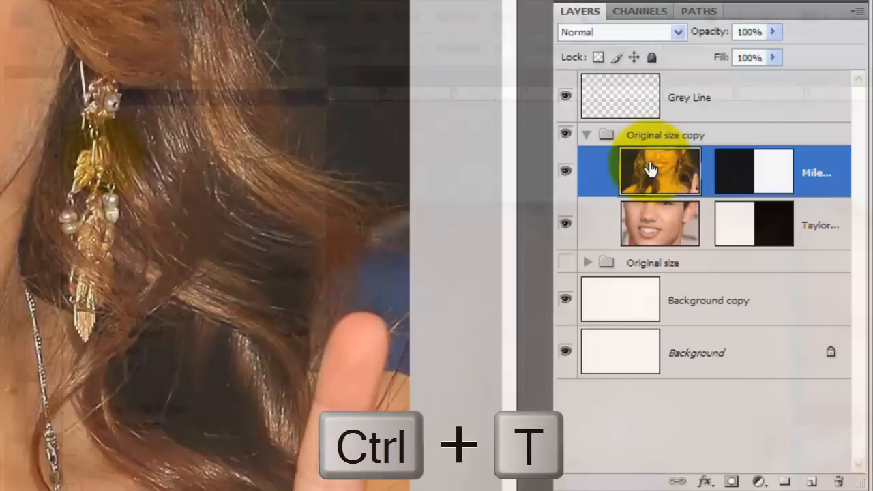
pyautogui.click(93, 17)
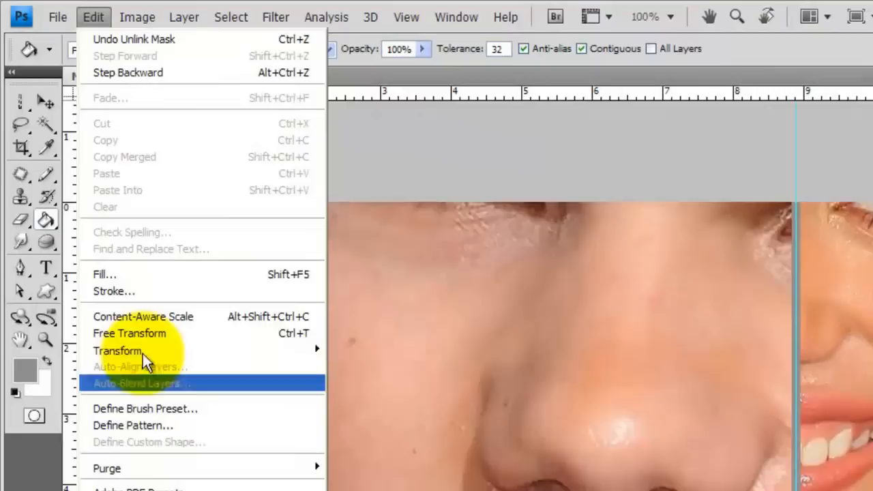
pyautogui.click(129, 333)
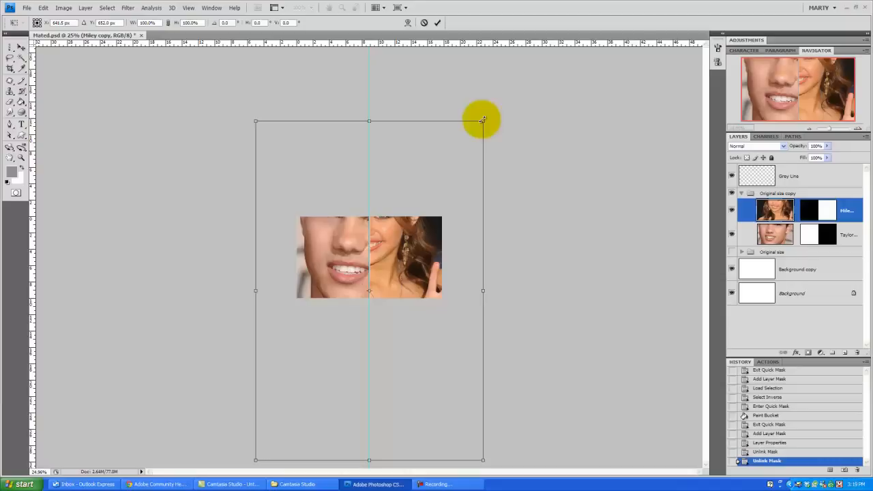
pyautogui.moveTo(483, 121); pyautogui.dragTo(428, 186)
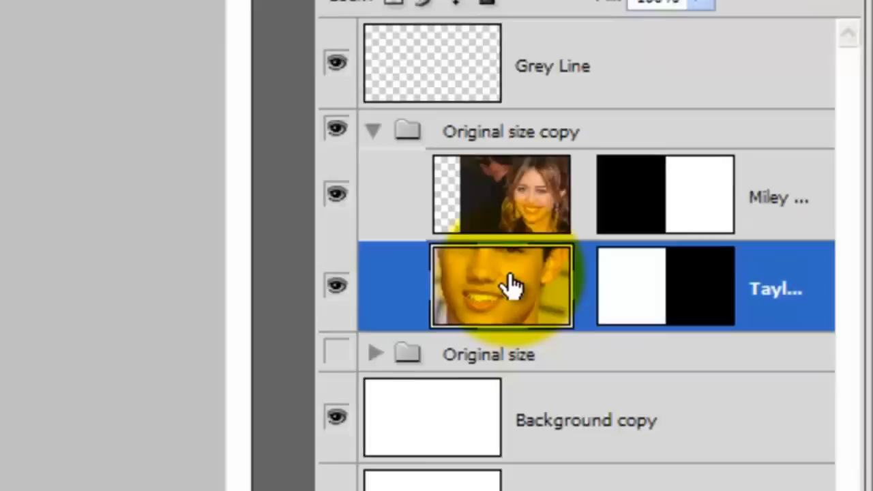
# Step: Scale the Taylor face layer to about 37.7% height, then rotate it
pyautogui.click(89, 16)
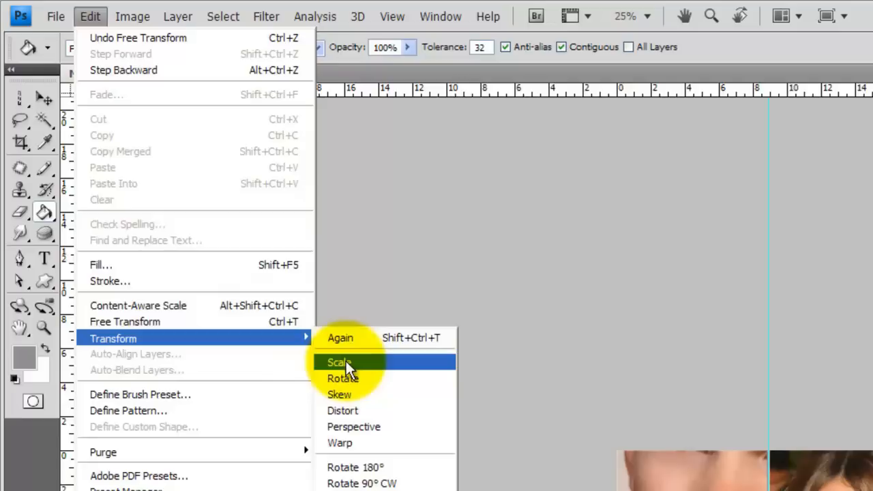
pyautogui.click(339, 362)
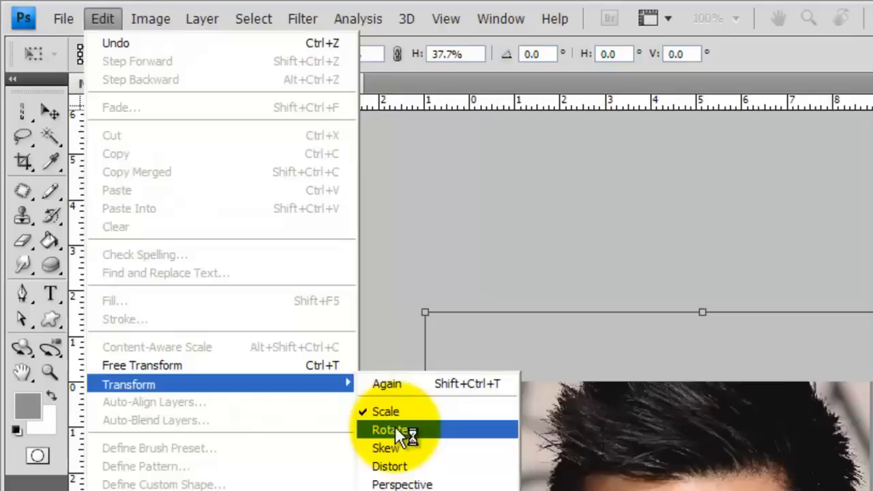
pyautogui.click(390, 429)
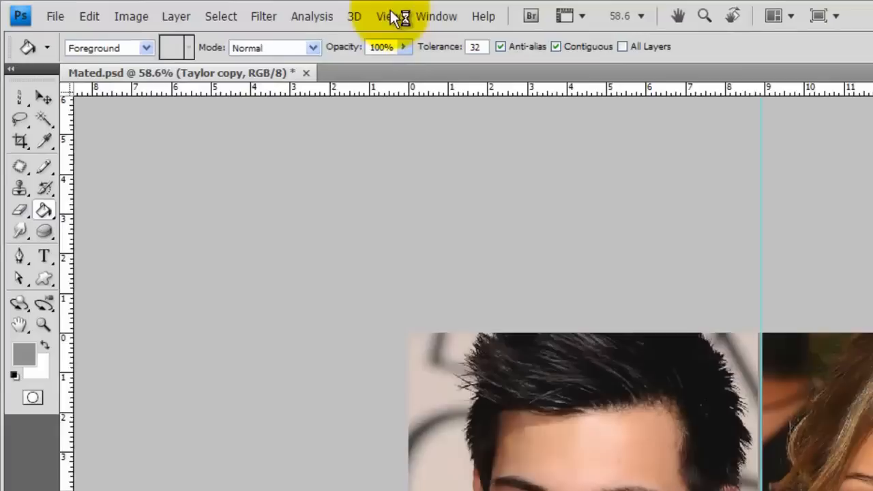
# Step: Turn off View > Extras and fit the composite on screen (Ctrl+0)
pyautogui.click(389, 16)
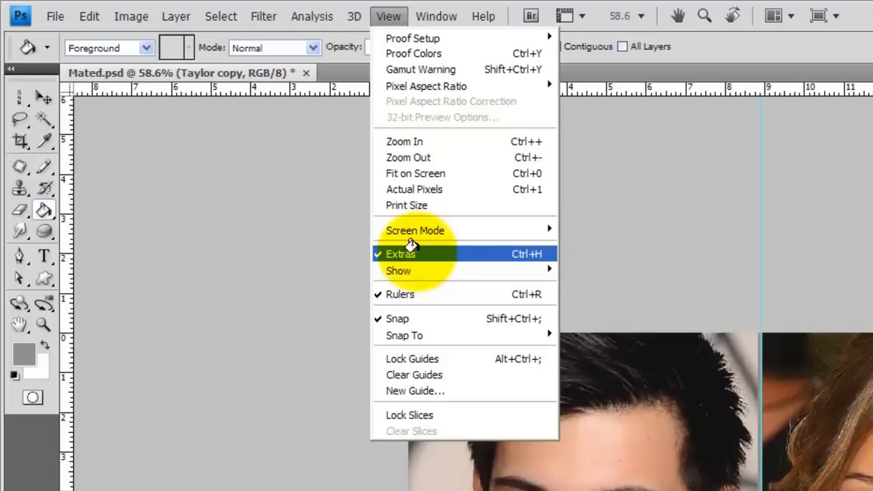
pyautogui.moveTo(415, 239)
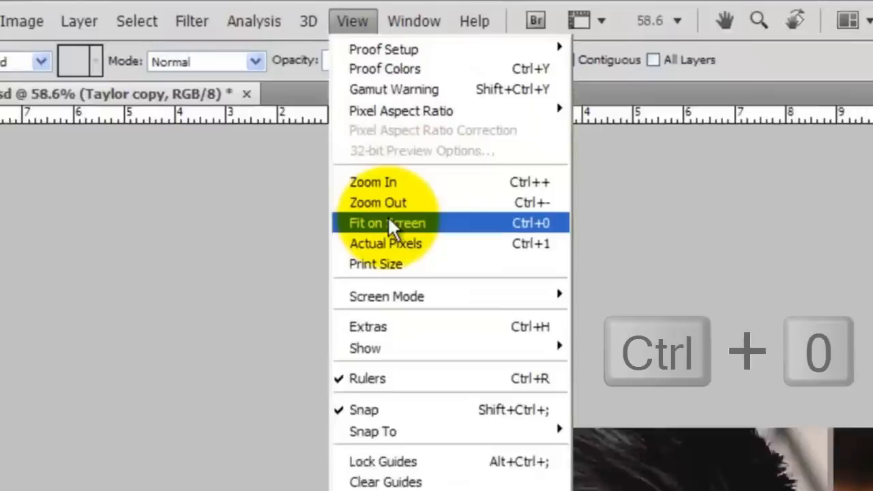
pyautogui.click(388, 223)
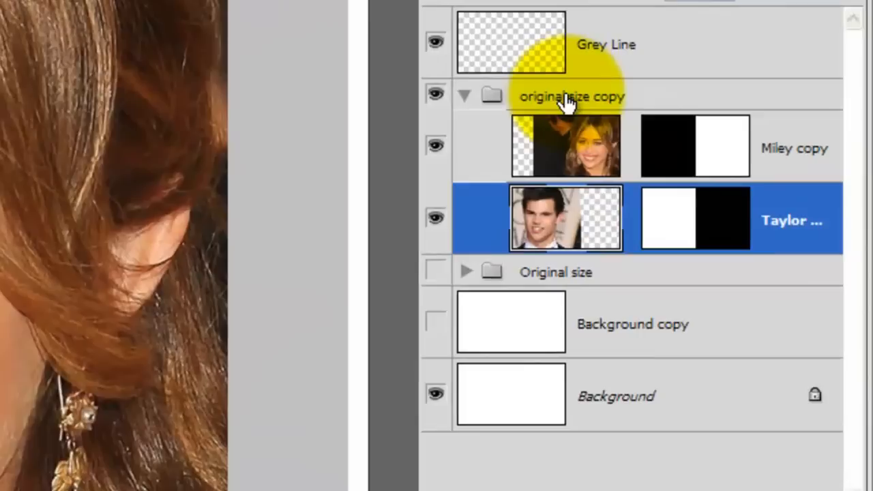
# Step: Begin renaming the Original size copy group by double-clicking its name
pyautogui.doubleClick(572, 95)
pyautogui.write('TAYLOR')
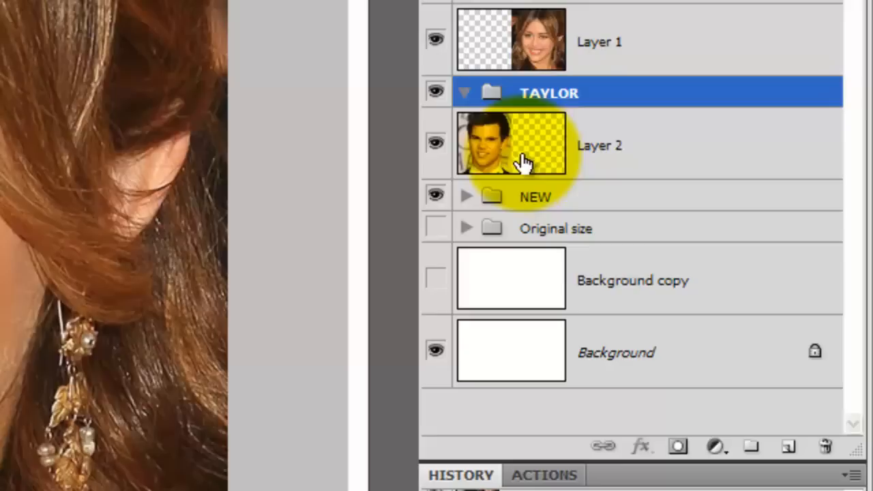
# Step: Select Layer 2, the extracted Taylor face layer
pyautogui.click(599, 146)
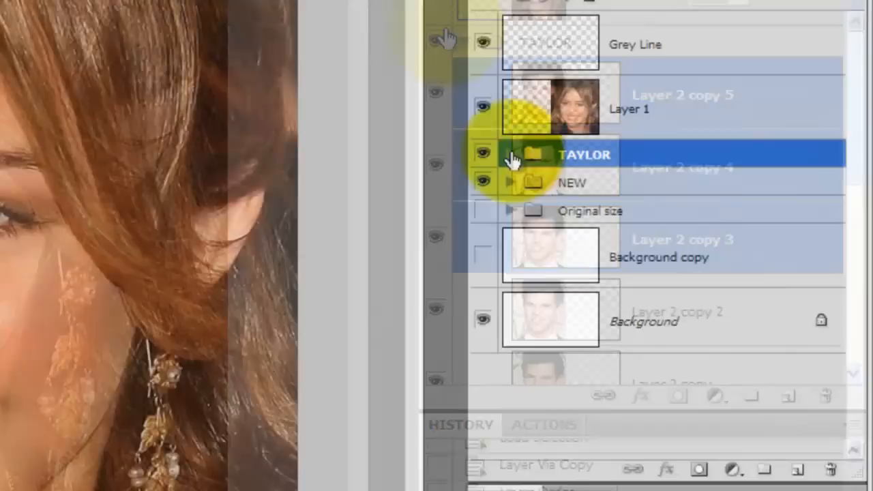
# Step: Collapse the TAYLOR group and group Miley's Layer 1 into Group 1 with Ctrl+G
pyautogui.click(675, 108)
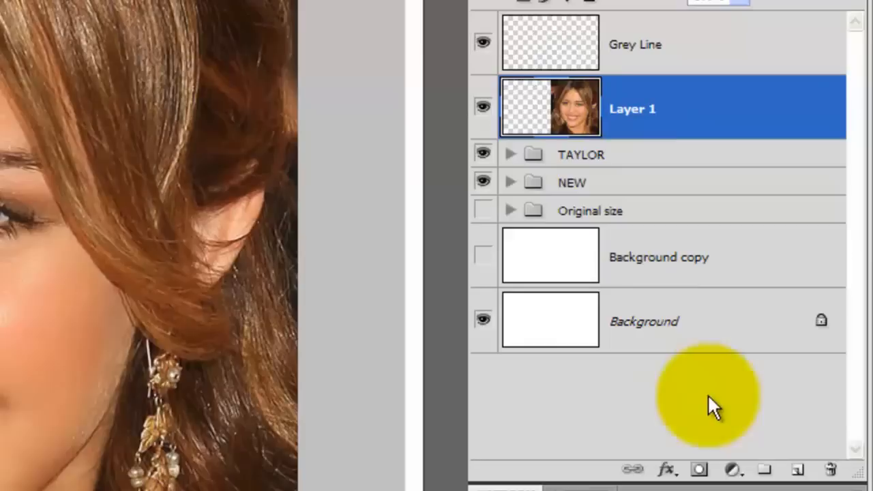
pyautogui.press('ctrl+g')
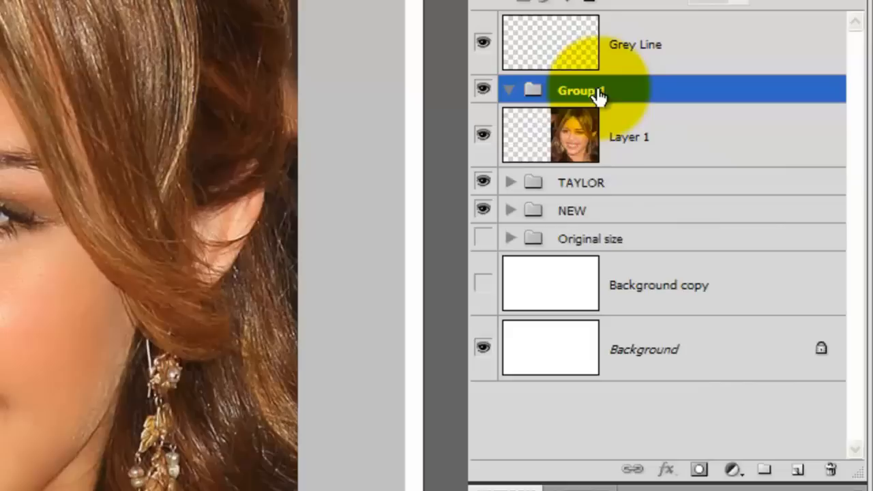